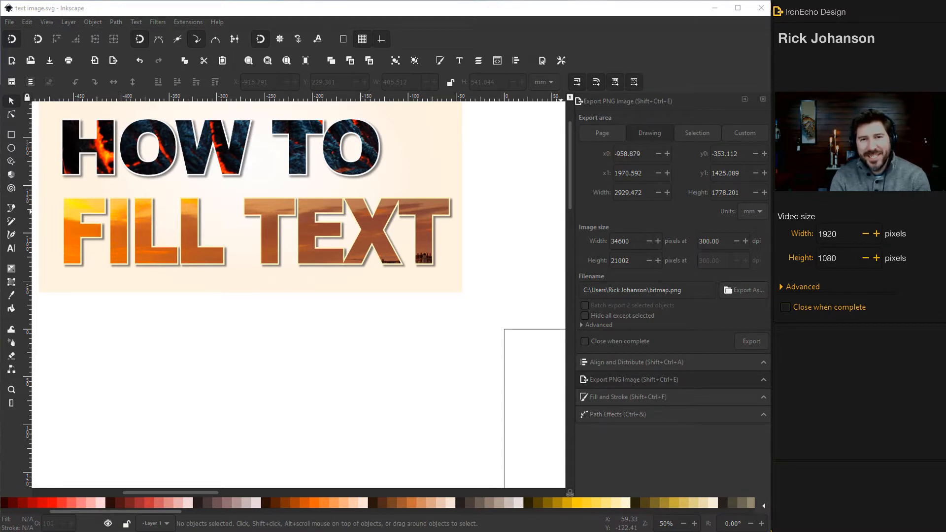
mouse_move(426, 333)
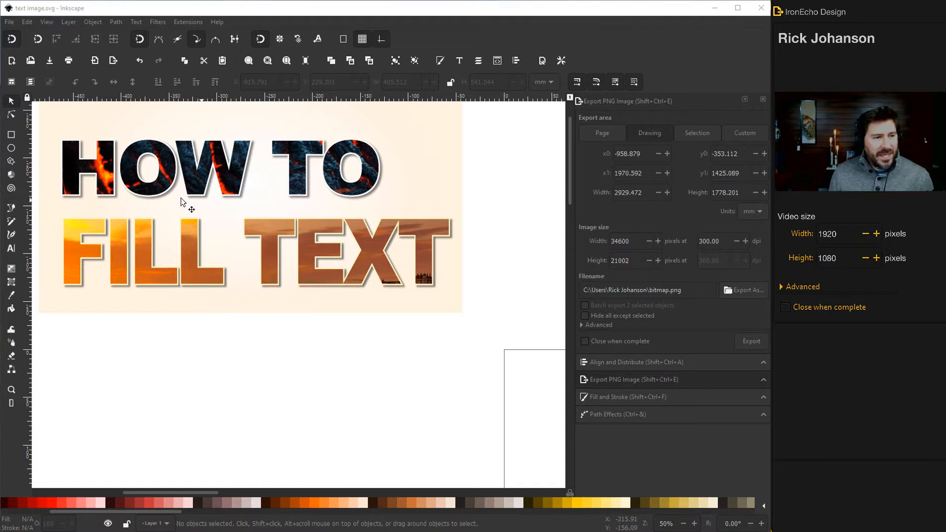
mouse_move(124, 248)
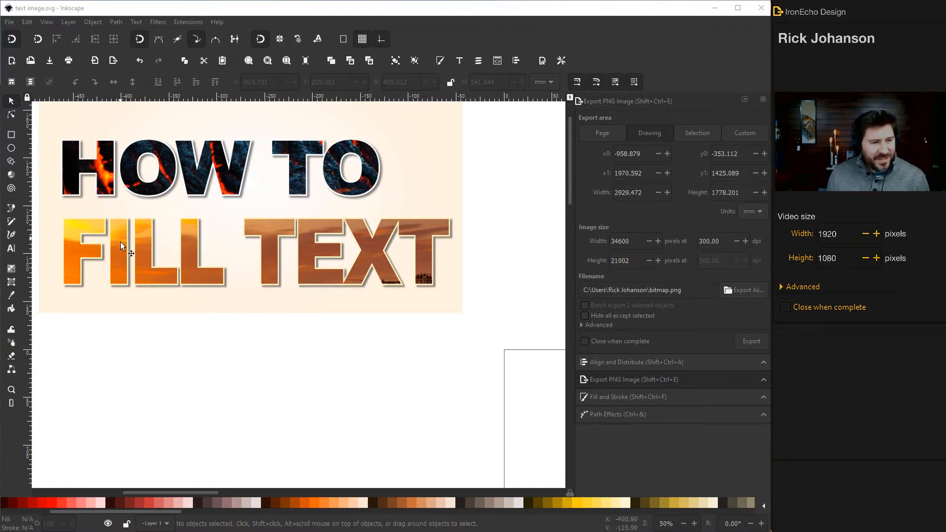
Create a new text object reading BEACH in Arial Heavy on the empty canvas area.
scroll(down, 3)
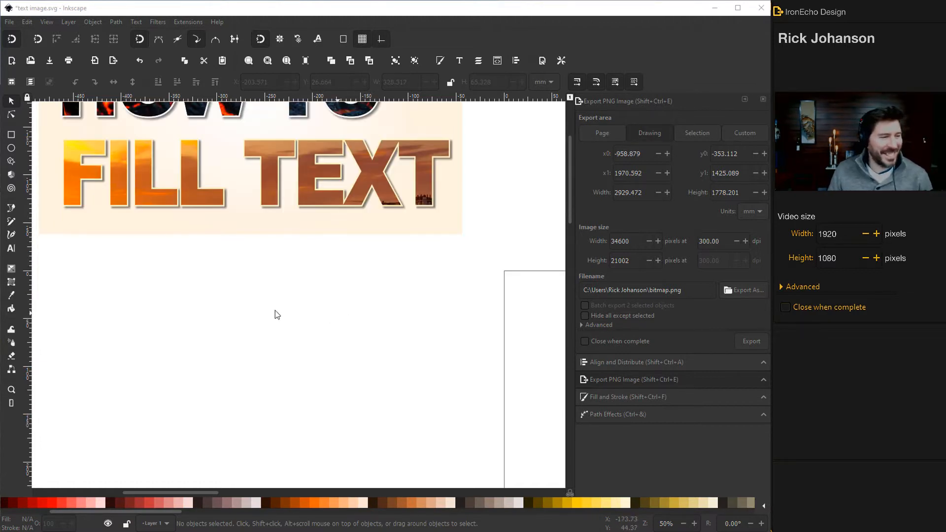
click(11, 248)
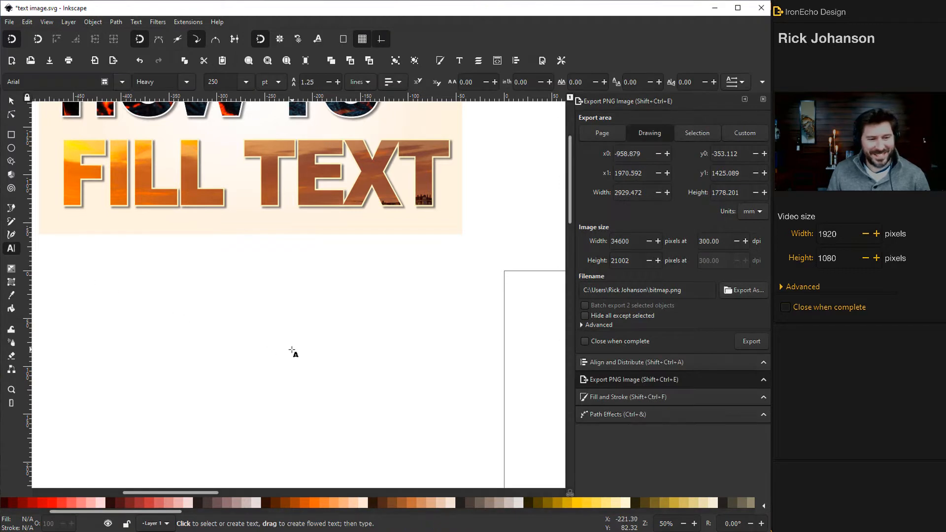
click(292, 307)
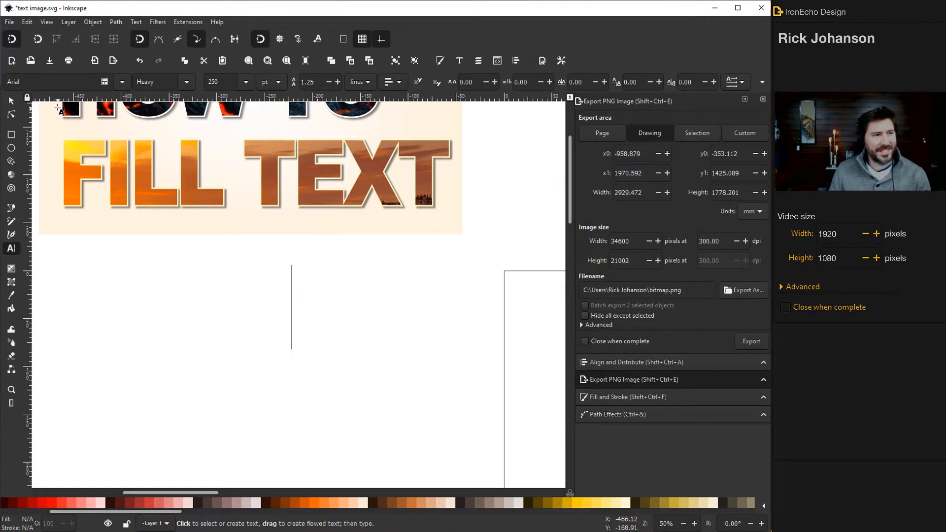
mouse_move(295, 307)
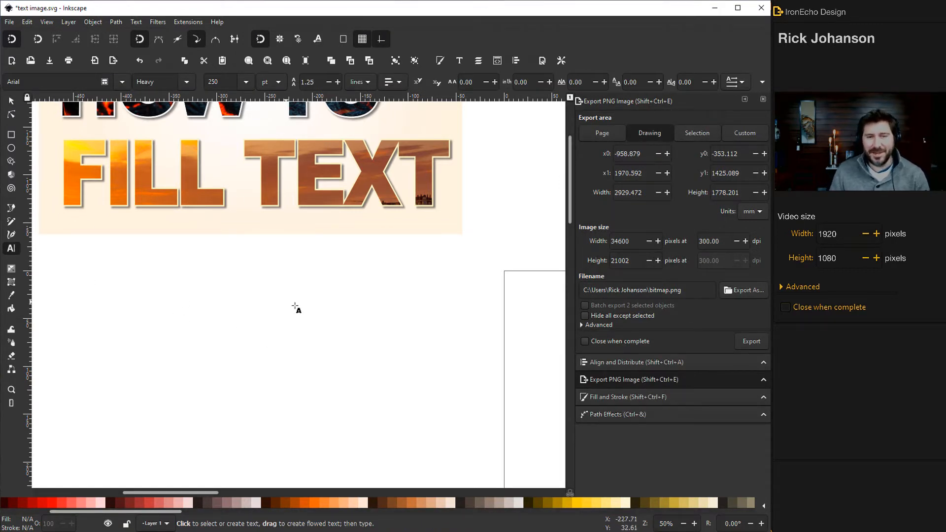
mouse_move(207, 298)
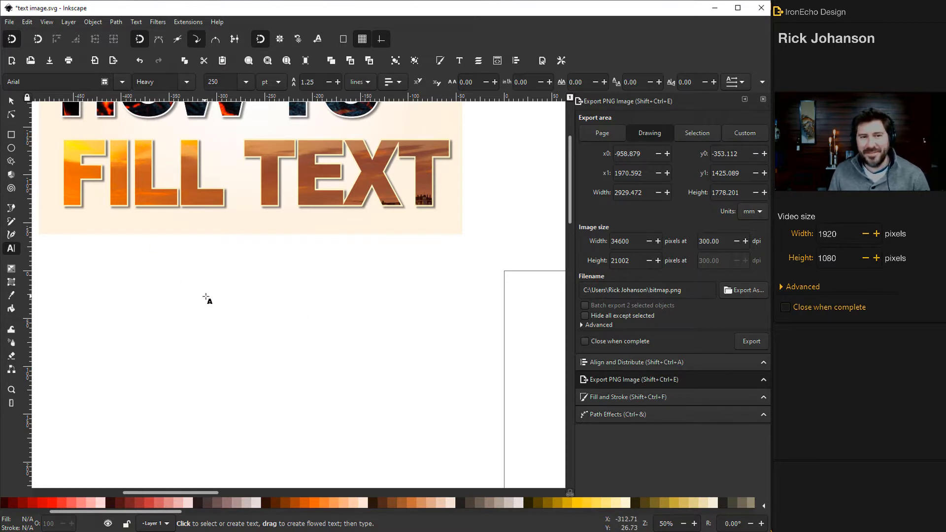
click(292, 307)
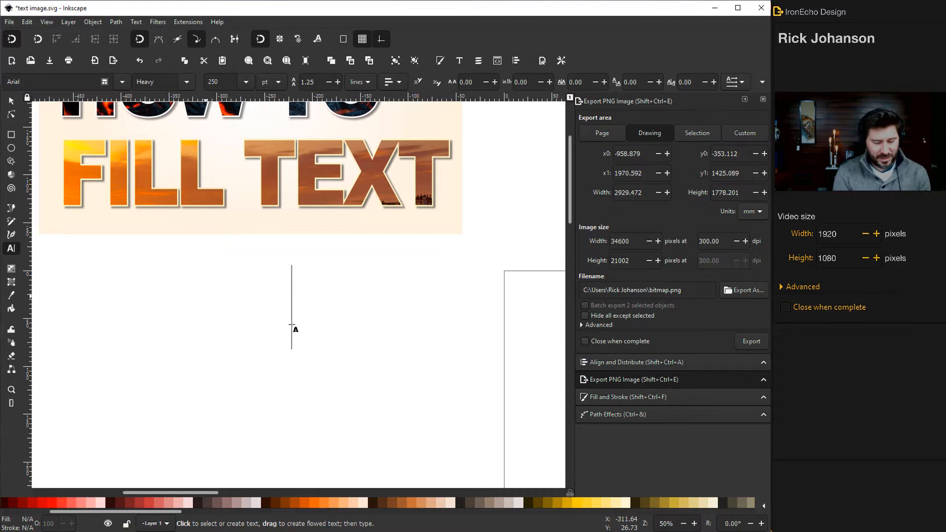
text(BEACH)
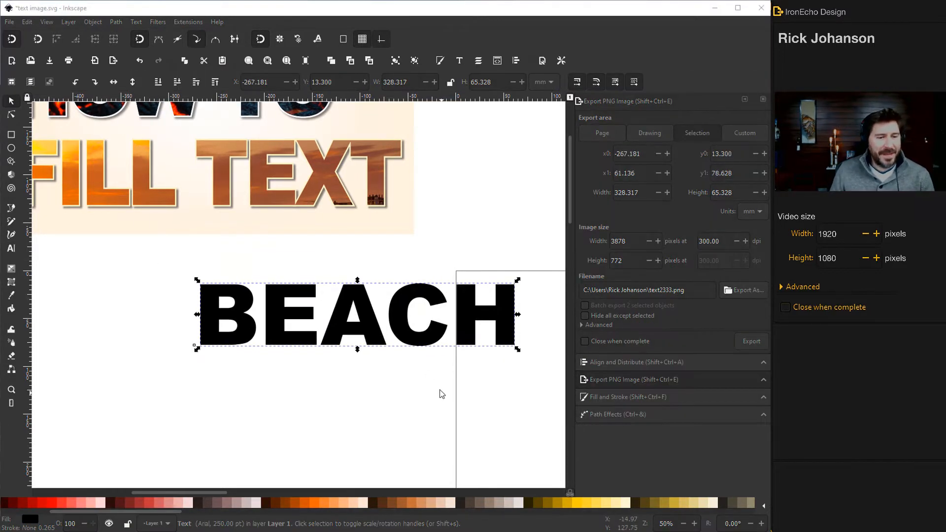
mouse_move(215, 290)
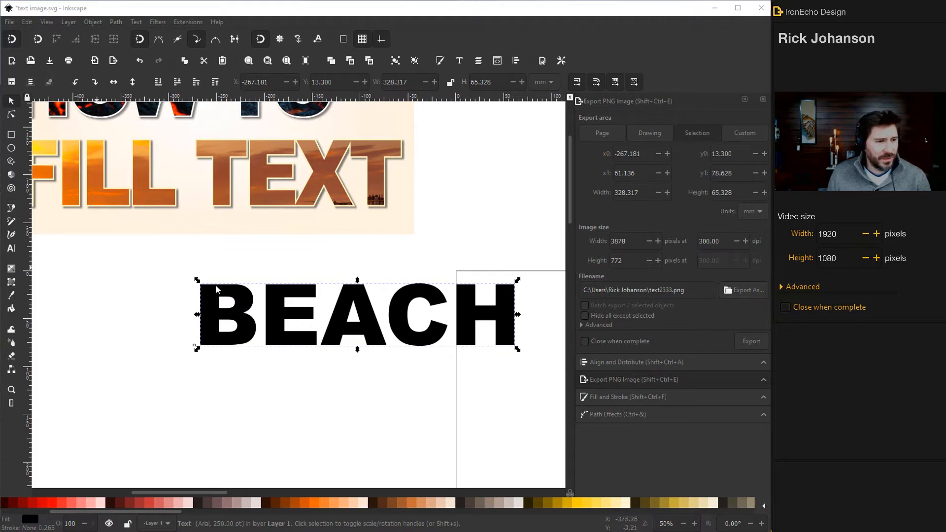
mouse_move(495, 324)
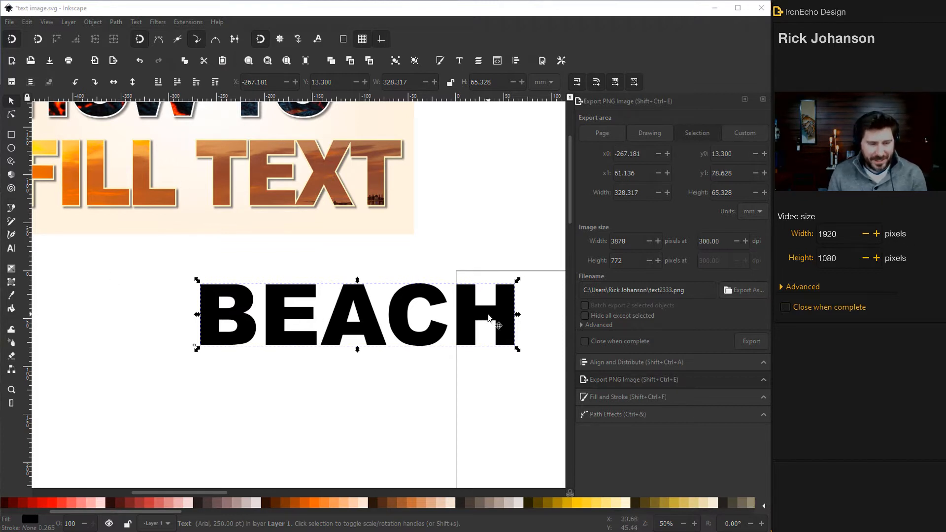
mouse_move(20, 264)
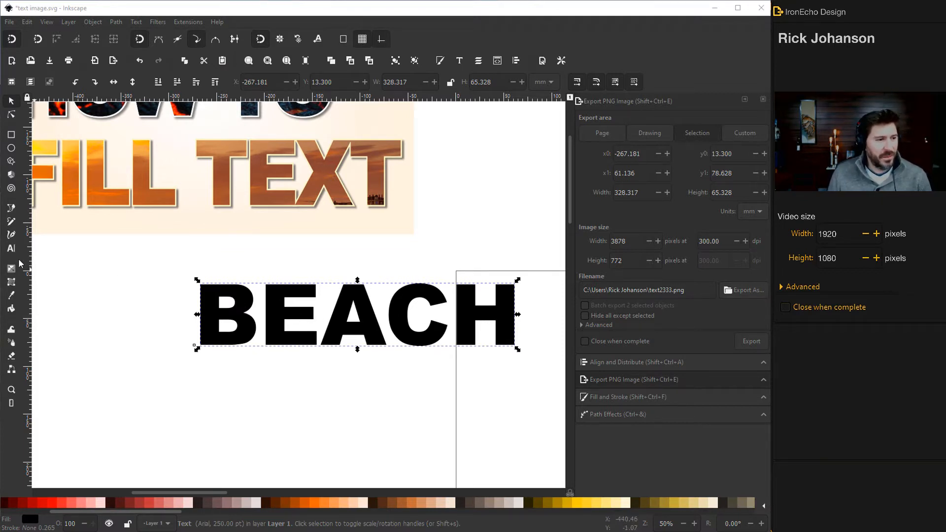
Set BEACH's letter spacing to -15.00 and adjust the kerning between E and A.
click(11, 248)
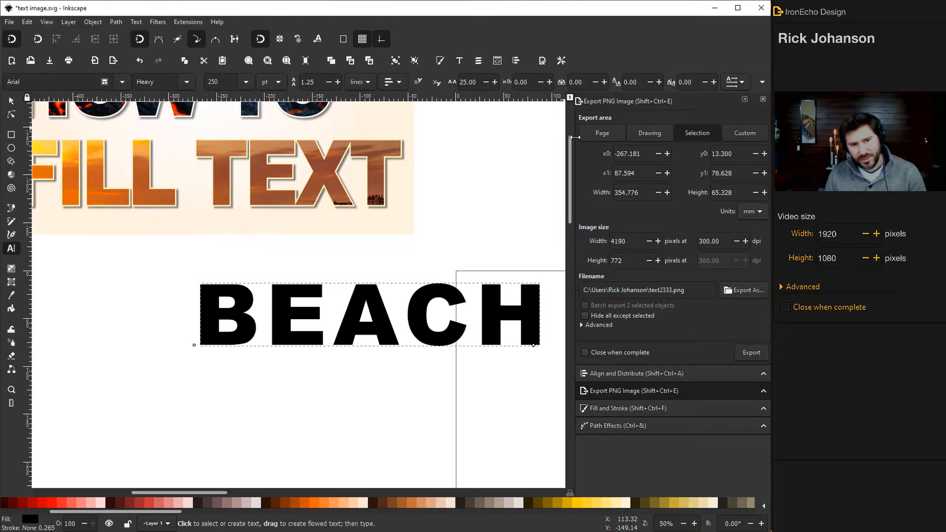
mouse_move(449, 196)
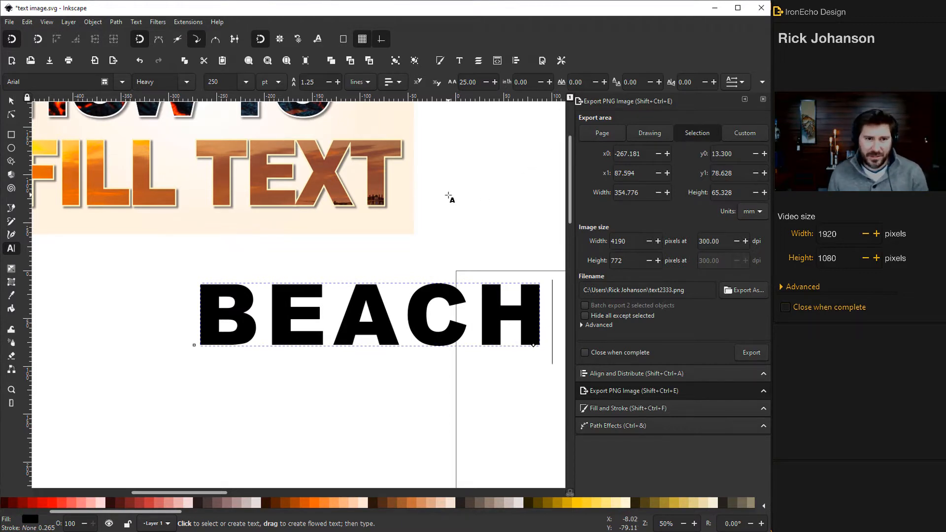
triple_click(467, 82)
text(0)
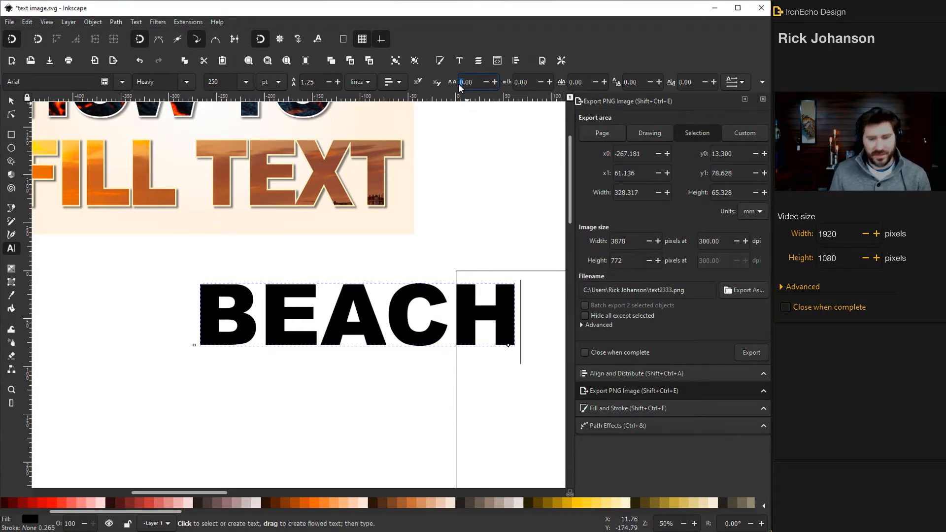
text(-15.00)
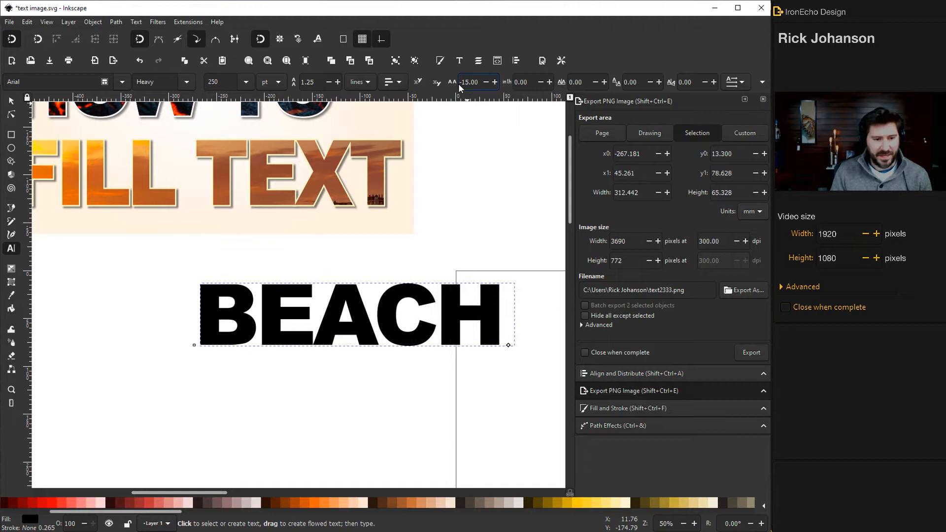
double_click(313, 313)
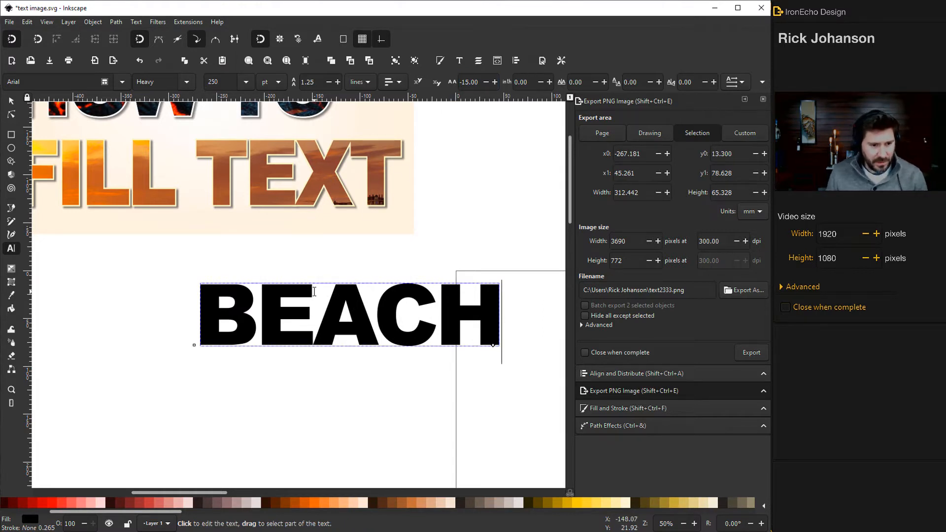
mouse_move(308, 368)
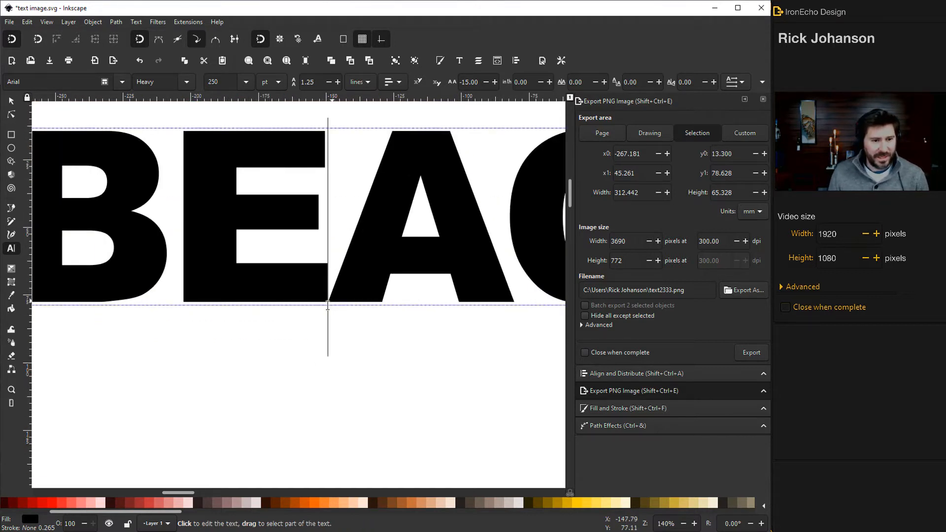
scroll(up, 3)
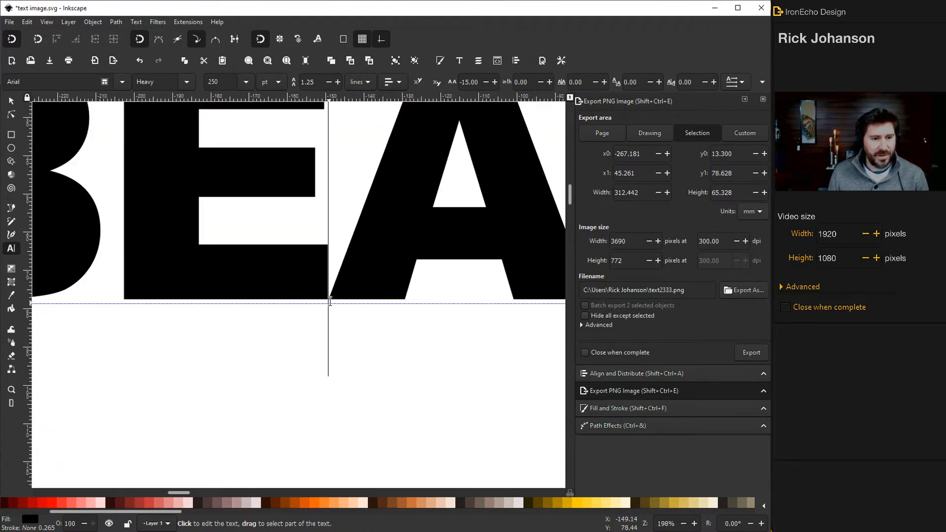
scroll(up, 3)
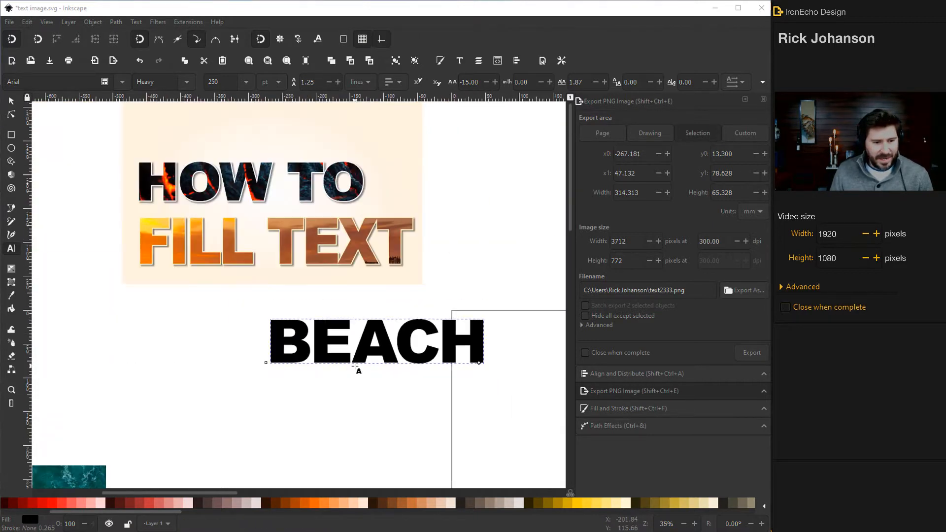
Scroll the canvas to bring the ocean photo into view for positioning BEACH over it.
scroll(down, 3)
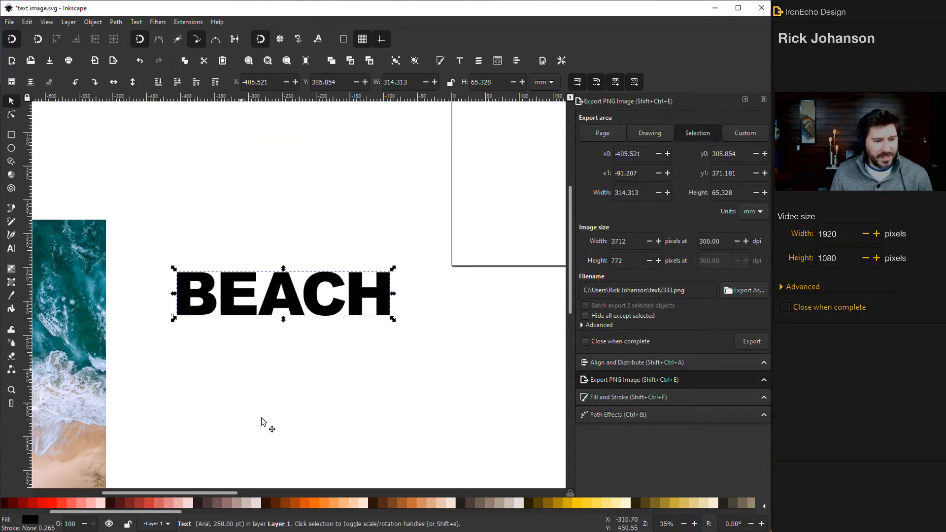
scroll(left, 3)
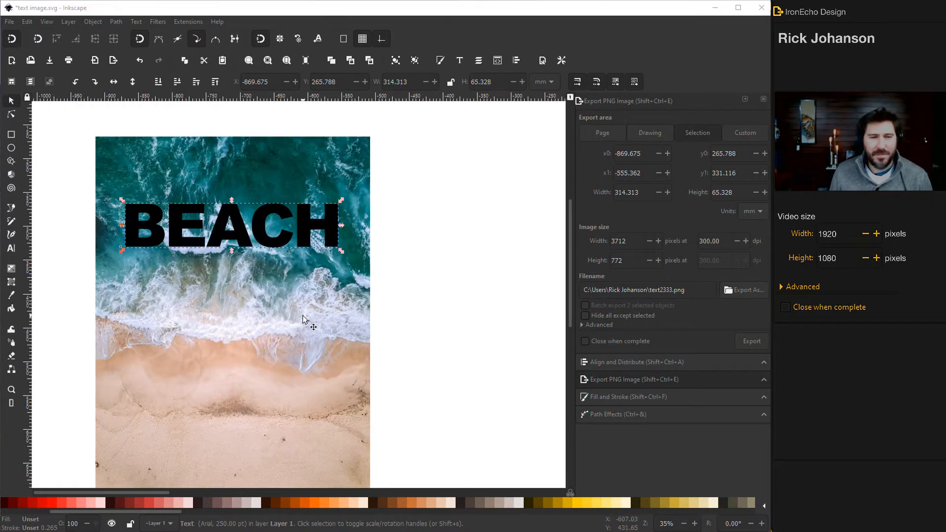
scroll(down, 3)
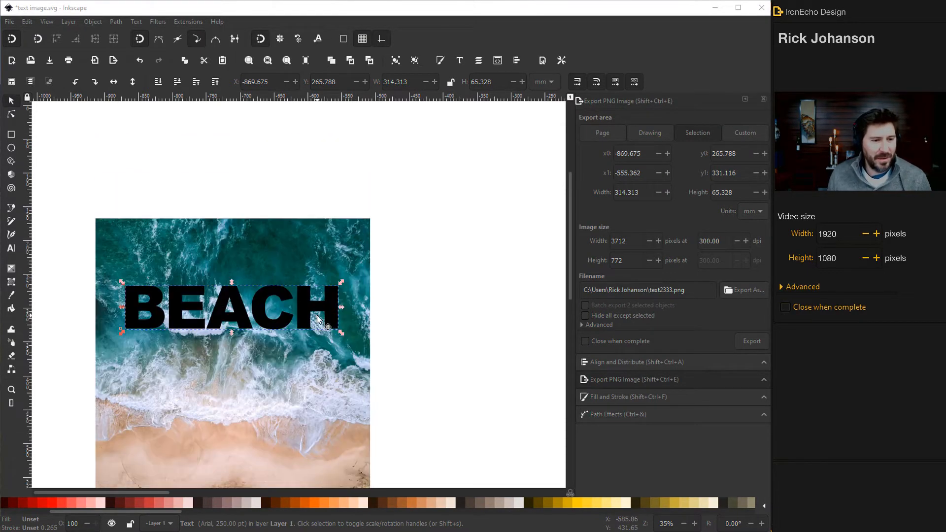
mouse_move(290, 292)
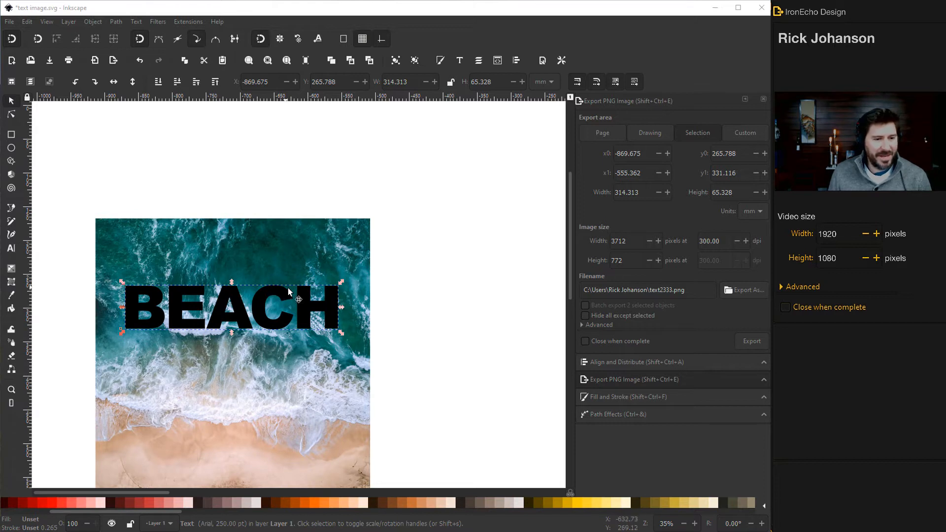
mouse_move(314, 303)
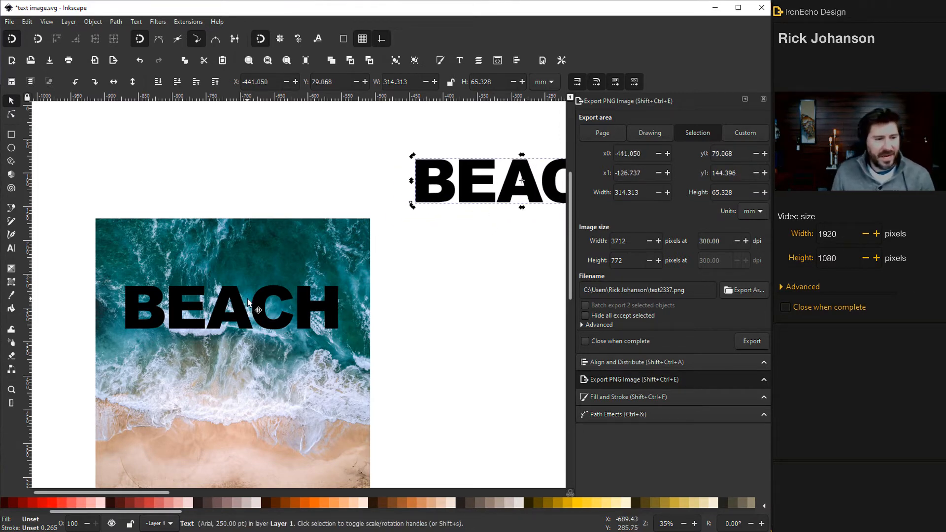
mouse_move(196, 321)
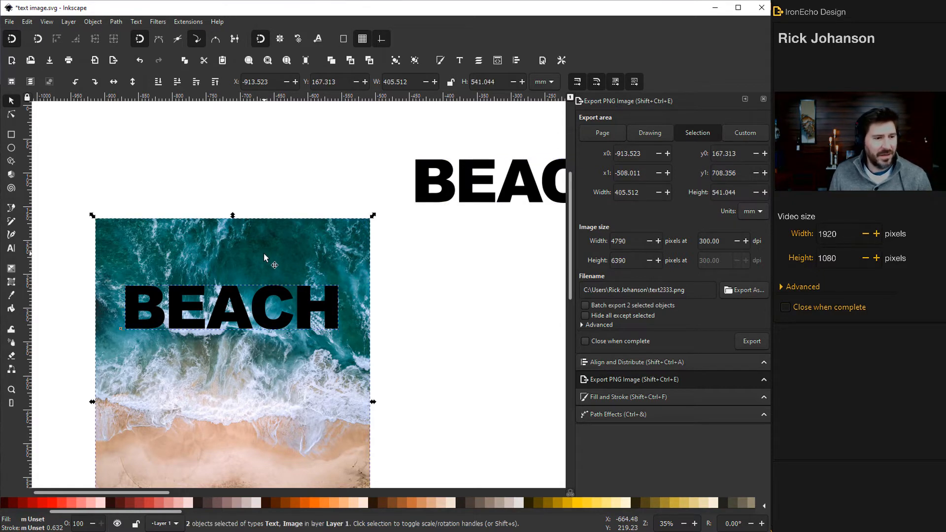
Clip the ocean photo to the BEACH text so the letters show waves and surf.
click(93, 20)
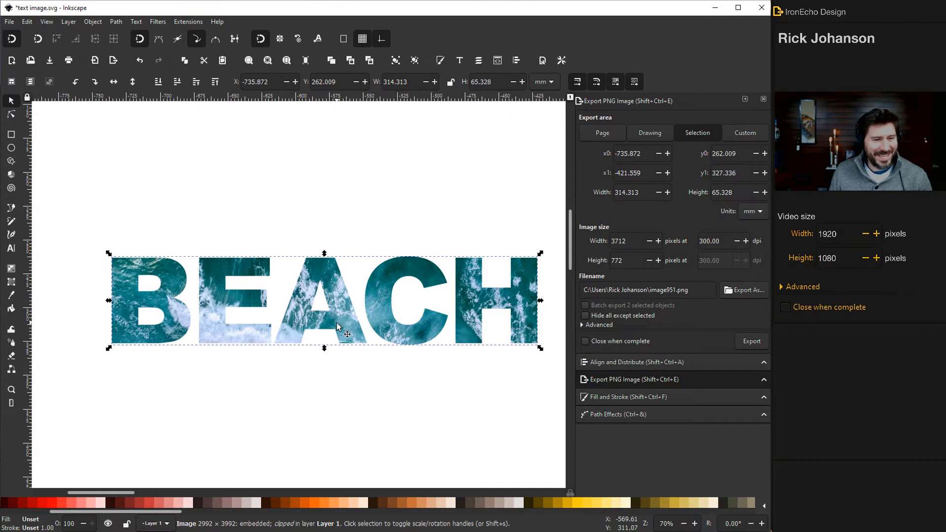
mouse_move(250, 420)
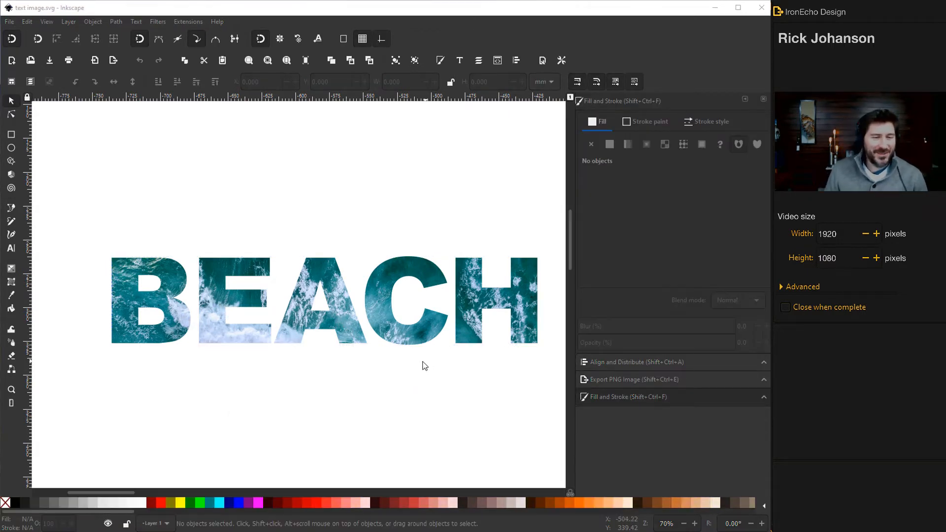
Convert the spare black BEACH into letter paths via Object to Path and reselect the group.
scroll(down, 3)
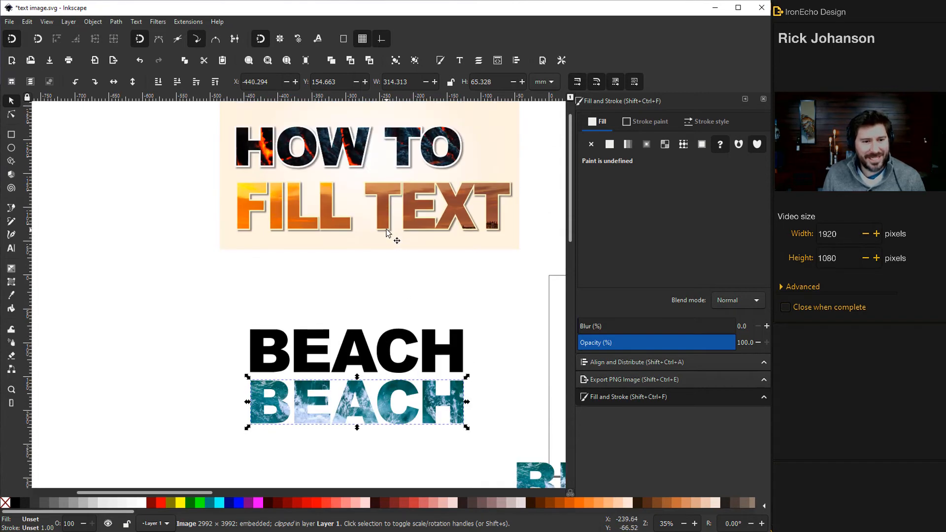
scroll(down, 3)
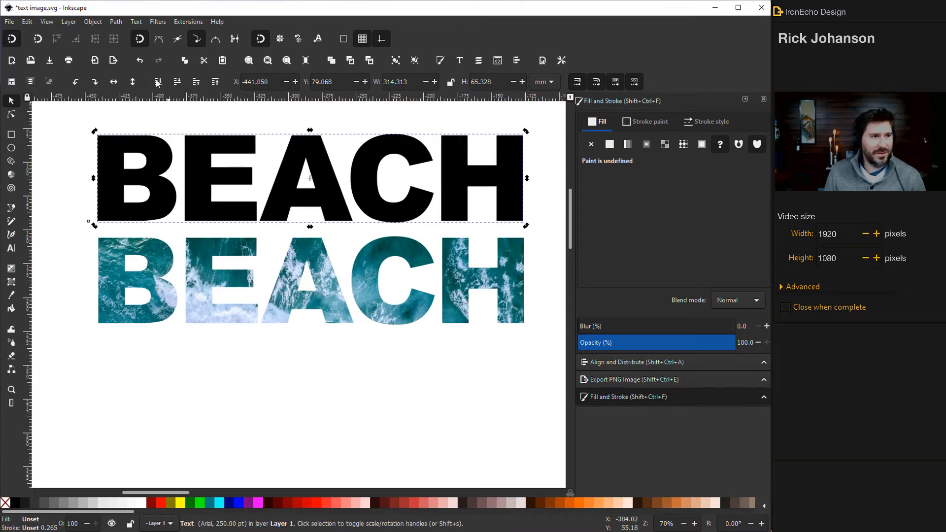
click(115, 21)
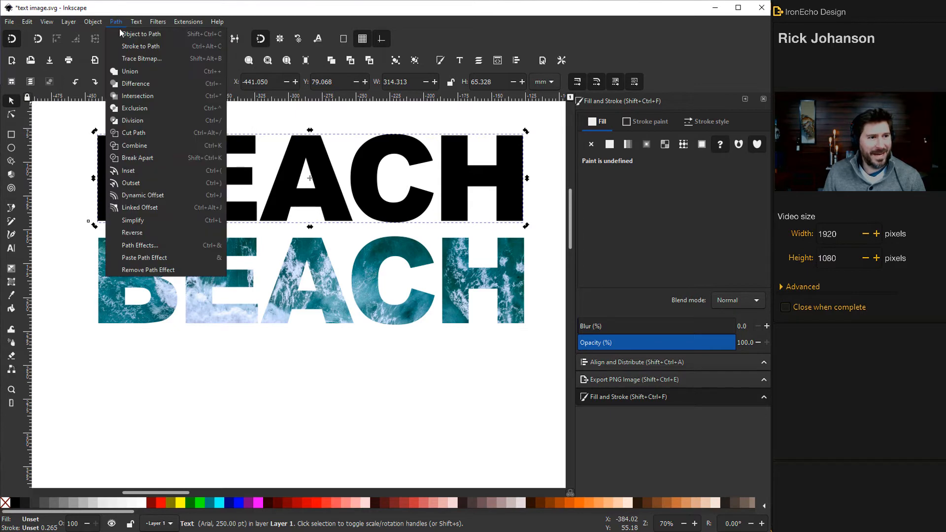
click(140, 33)
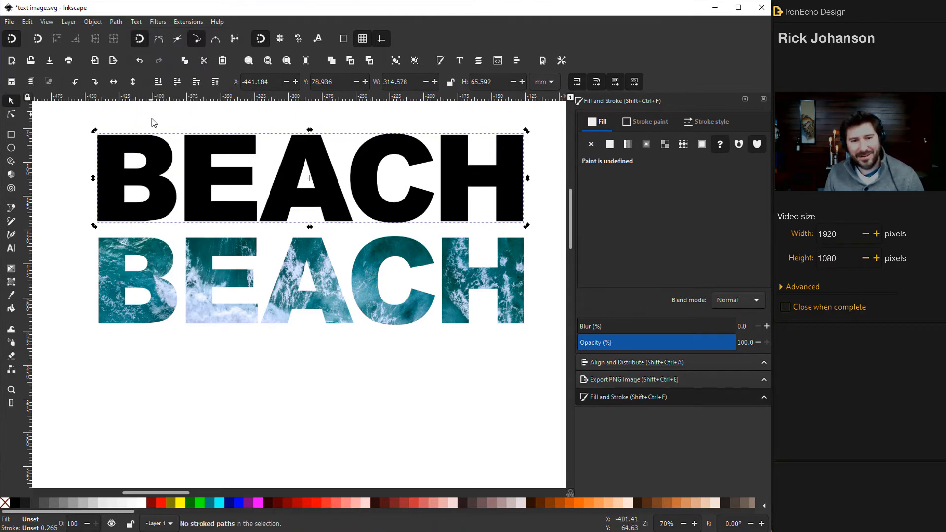
click(455, 202)
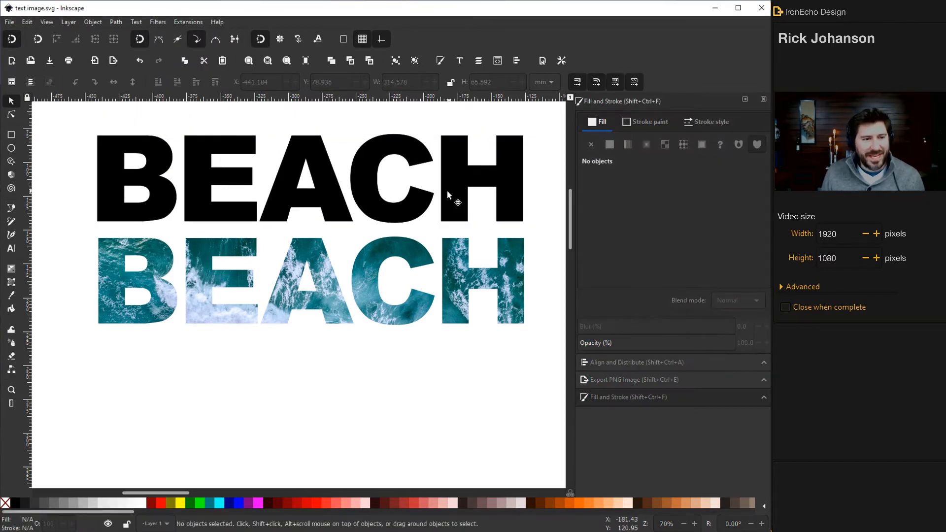
click(308, 179)
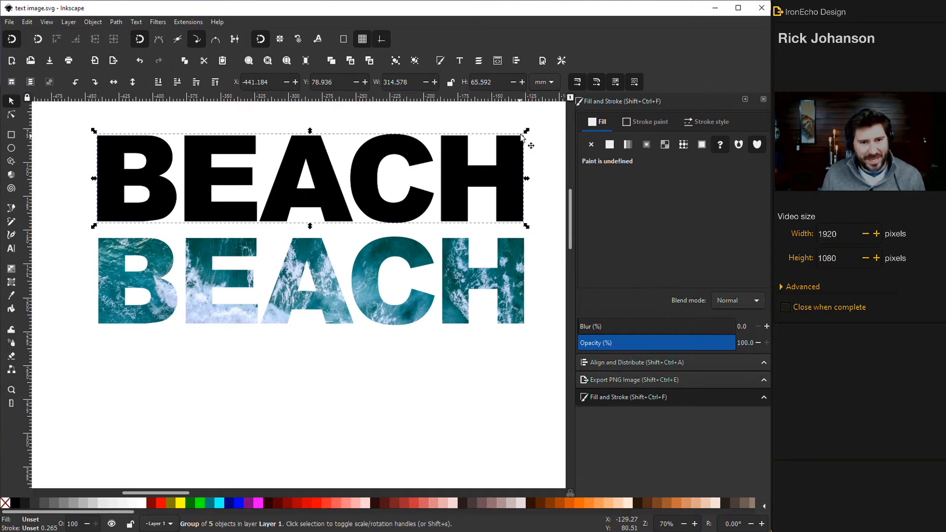
mouse_move(142, 259)
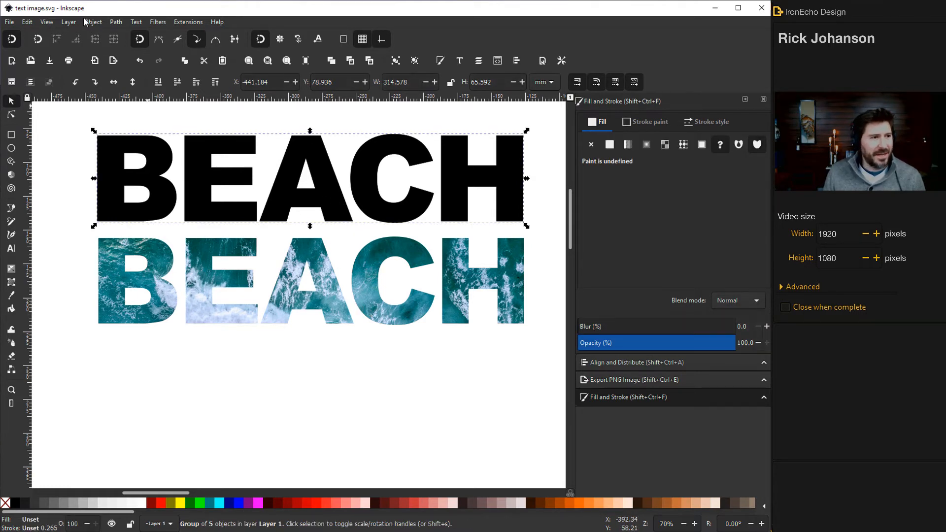
Add an Offset live path effect to the black BEACH letter group.
click(116, 21)
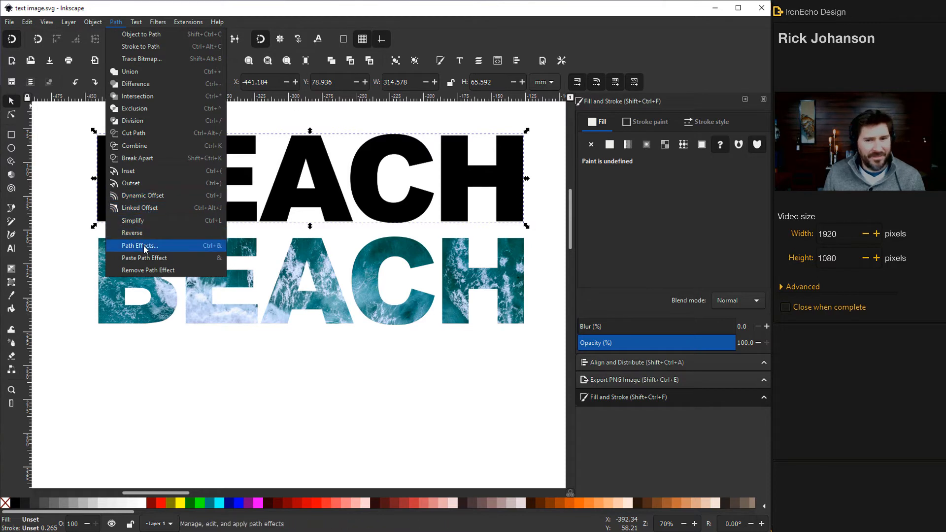
click(139, 246)
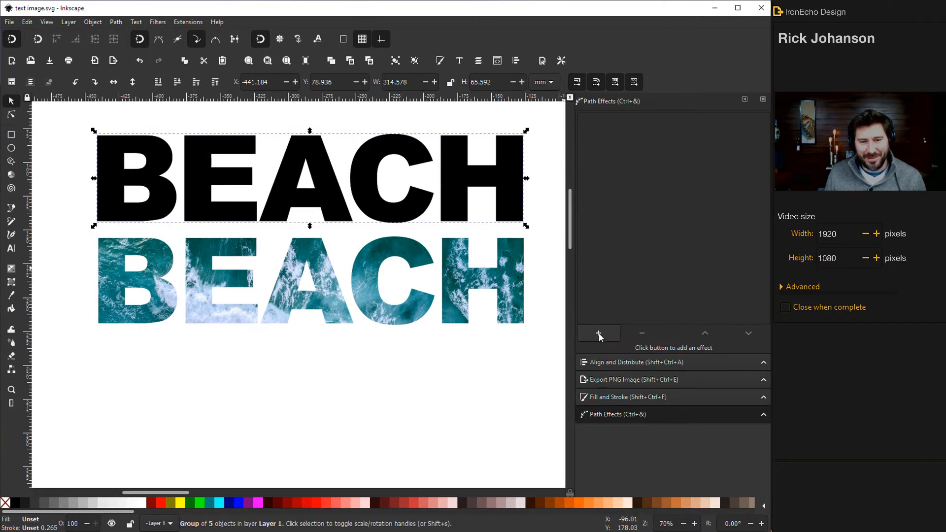
mouse_move(598, 332)
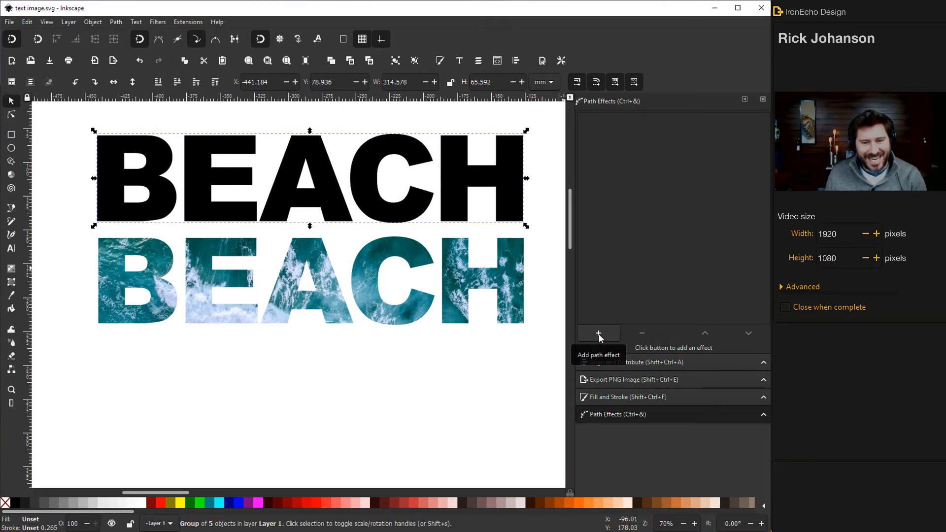
click(598, 332)
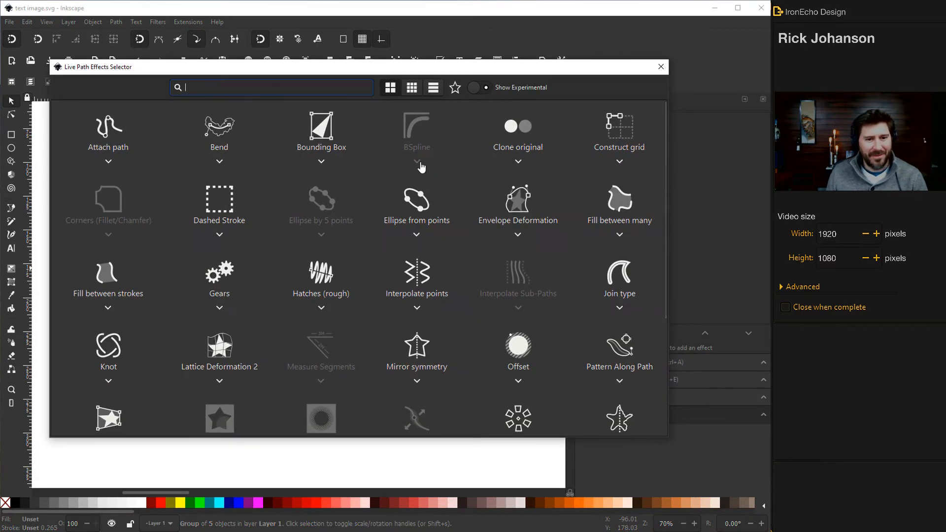
mouse_move(619, 296)
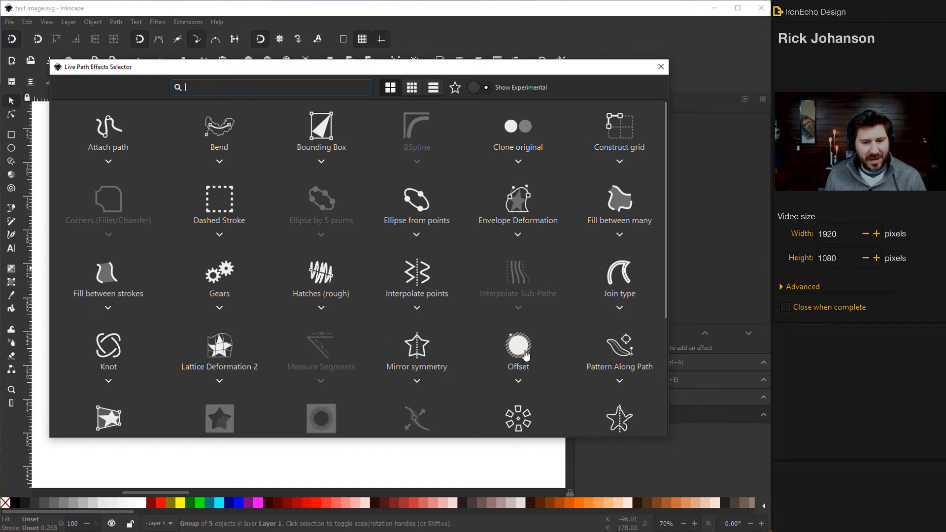
double_click(518, 346)
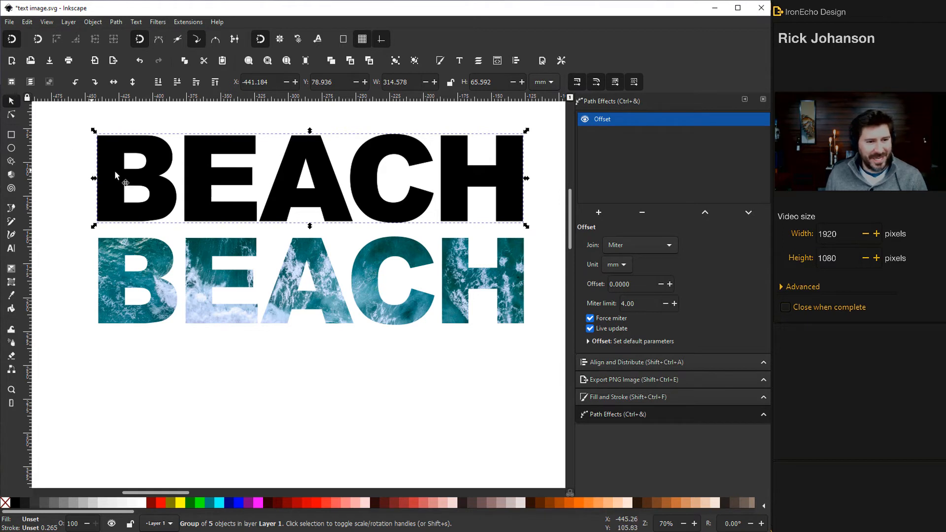
mouse_move(513, 187)
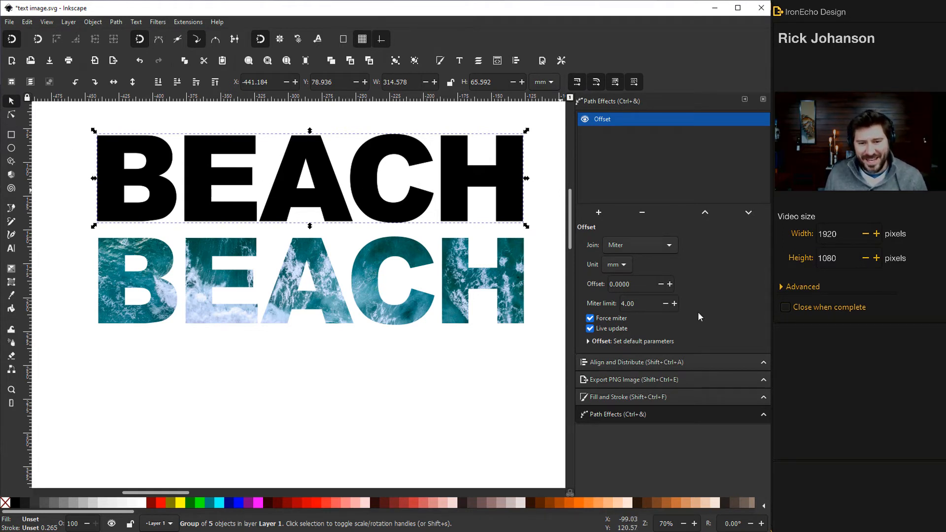
Raise the Offset value to about 1.1 mm so the black letters thicken slightly.
click(669, 284)
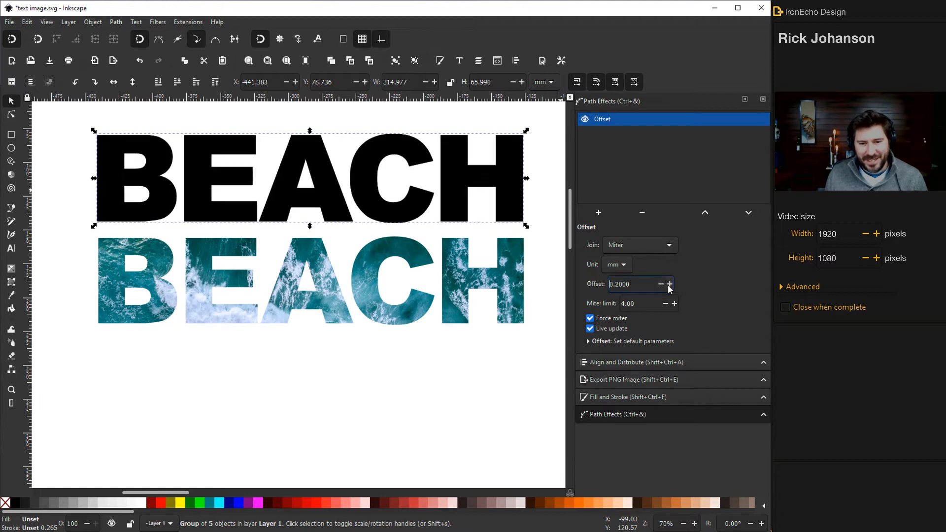
click(671, 284)
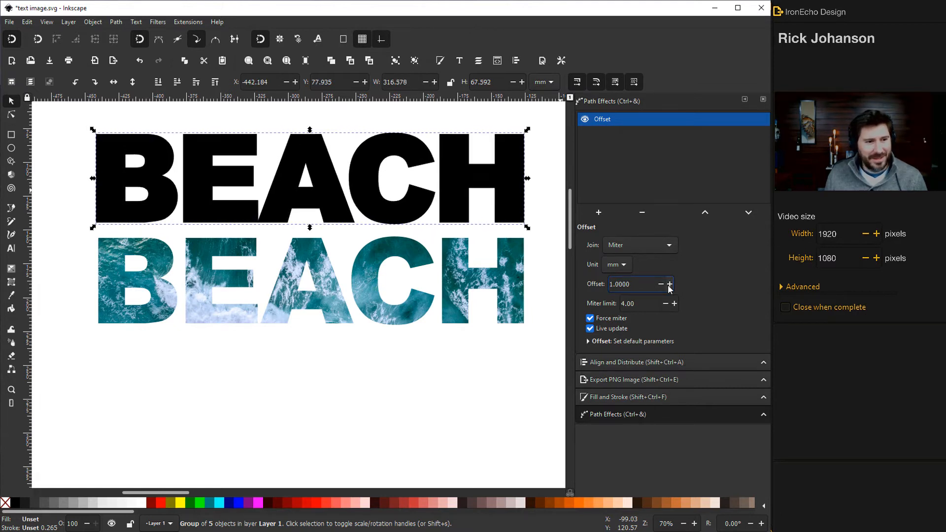
click(661, 284)
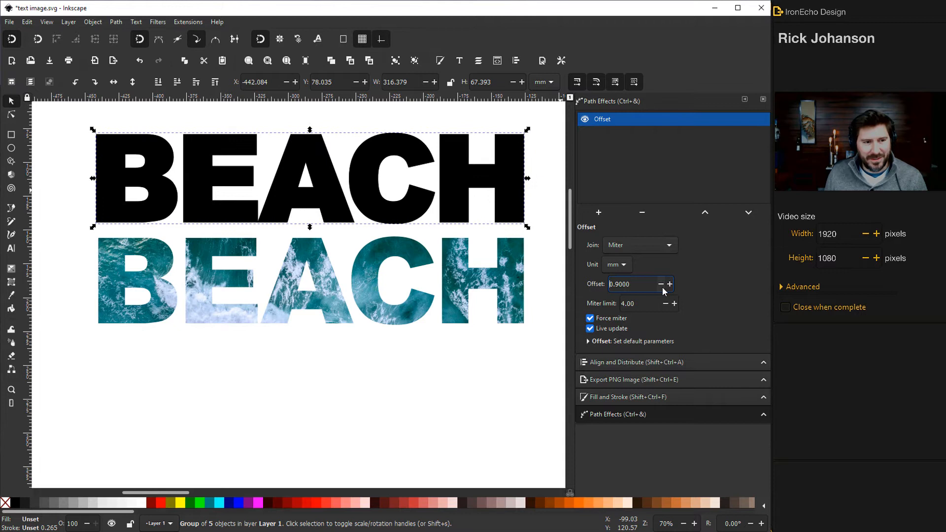
click(662, 284)
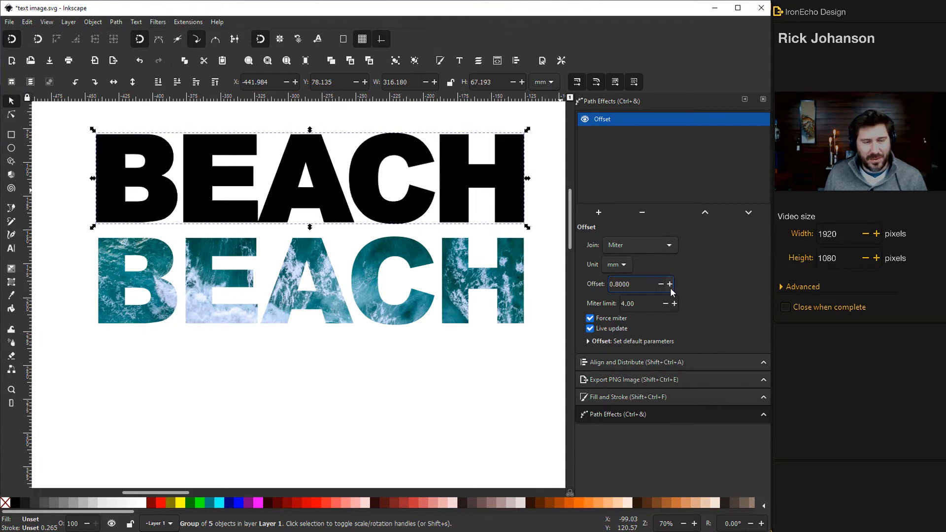
click(670, 284)
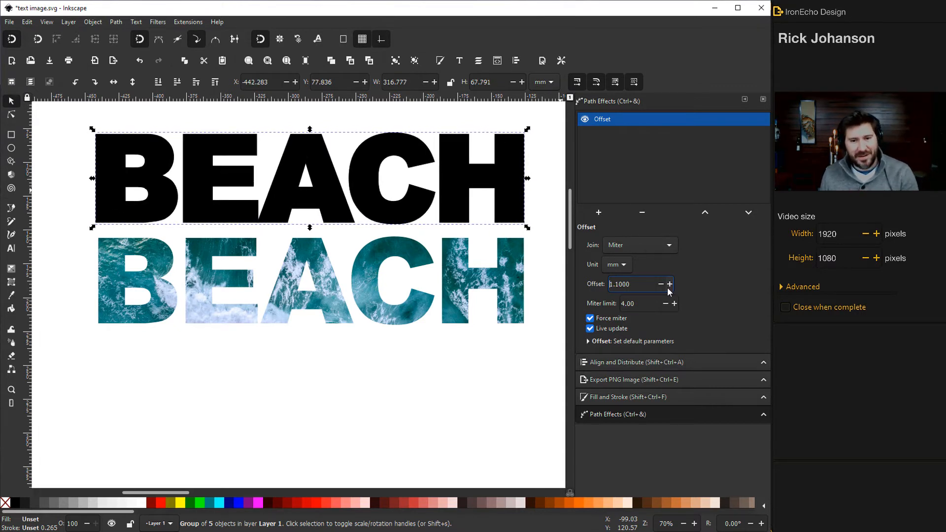
mouse_move(675, 303)
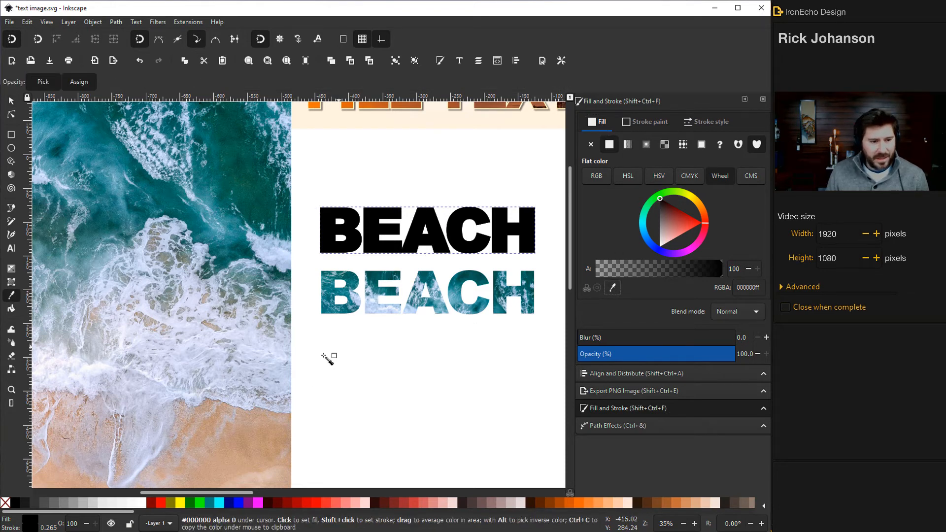
mouse_move(235, 455)
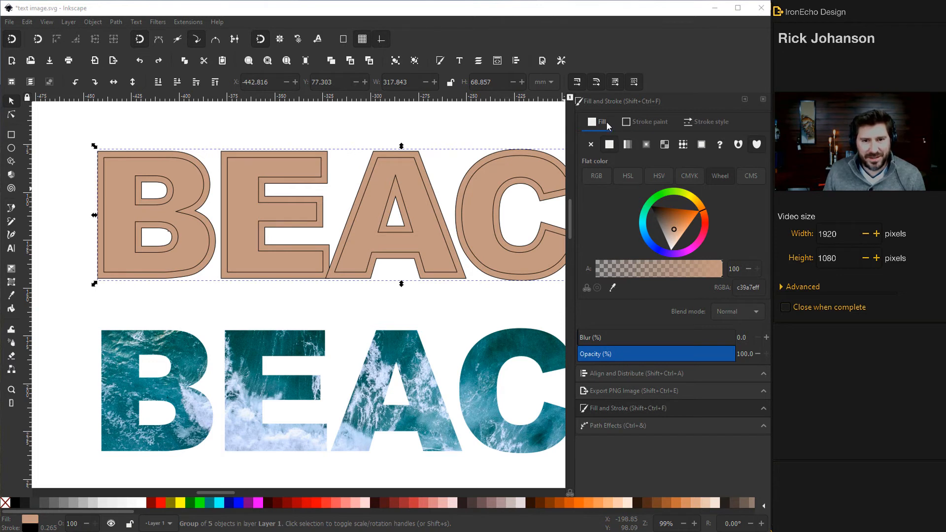
Remove the stroke from the sand letters and stack the photo BEACH on top of them.
click(648, 121)
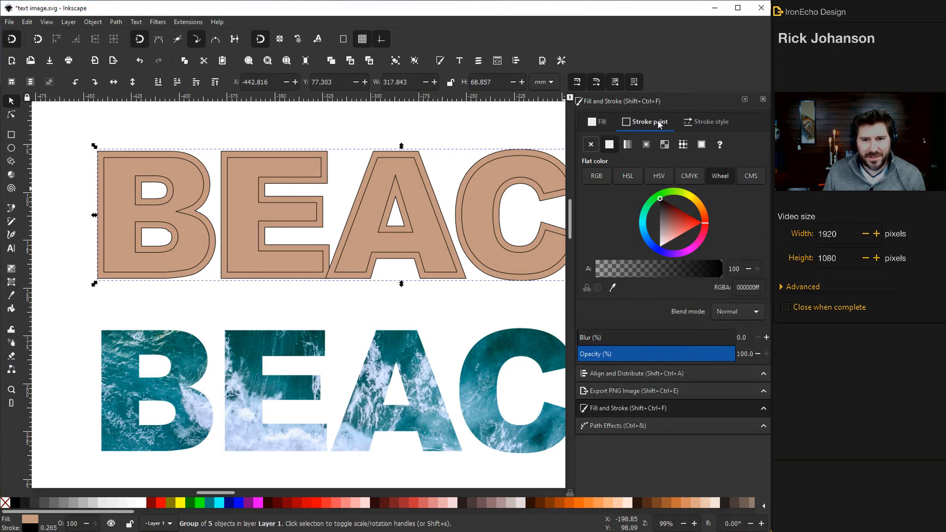
click(591, 144)
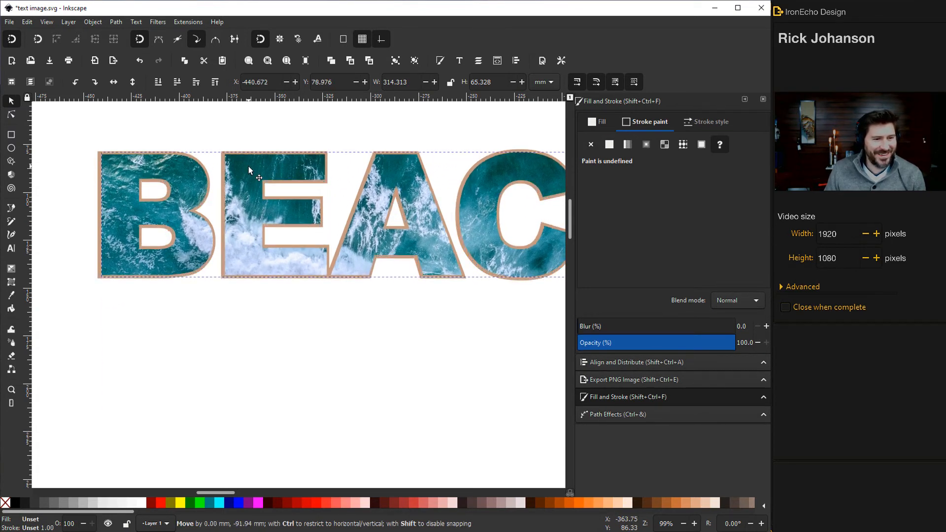
click(323, 258)
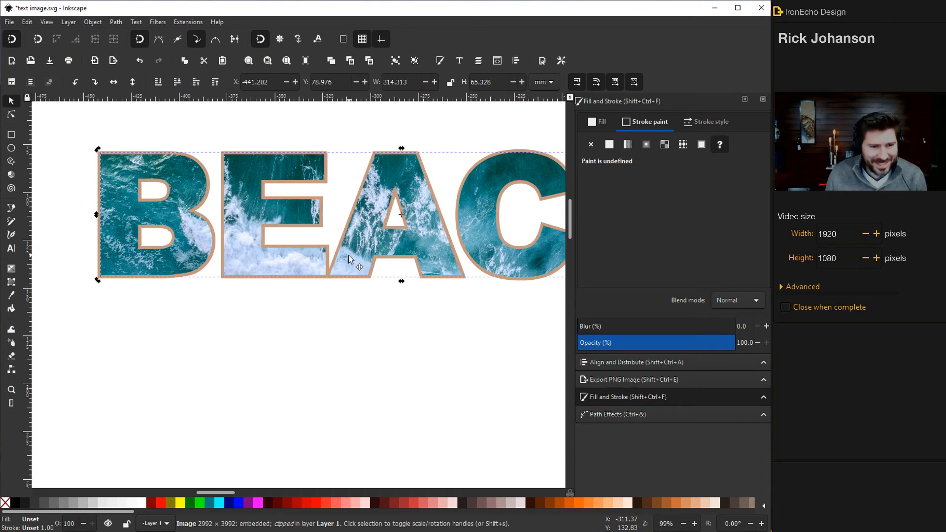
mouse_move(382, 370)
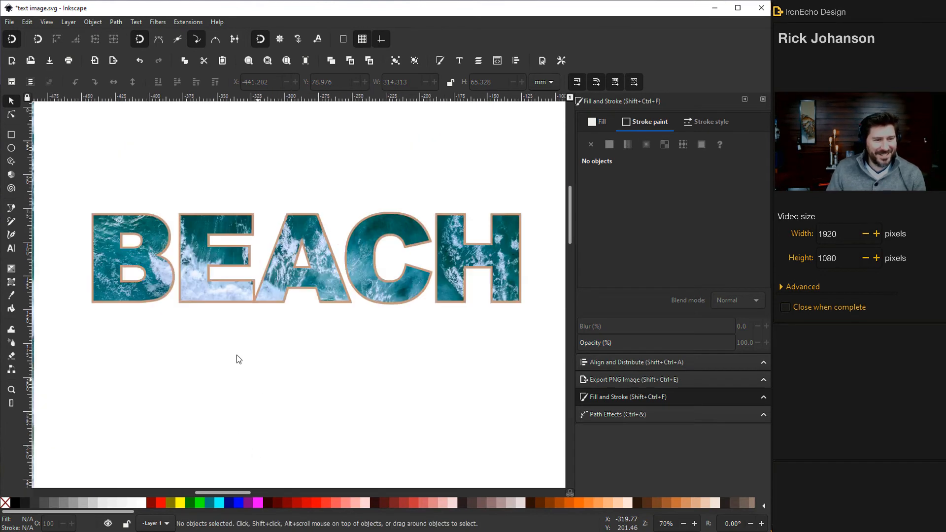
mouse_move(53, 158)
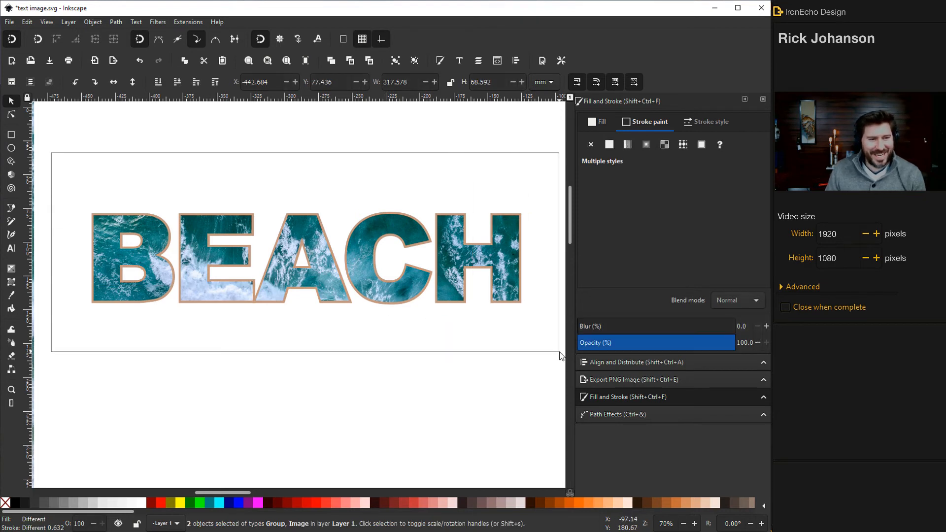
Group the photo-filled letters with their sand-colored border.
click(92, 22)
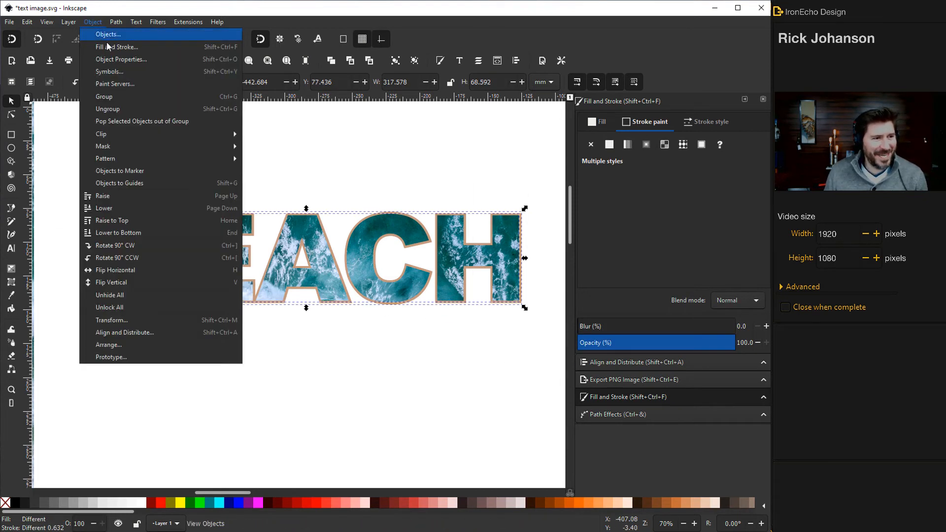
click(104, 96)
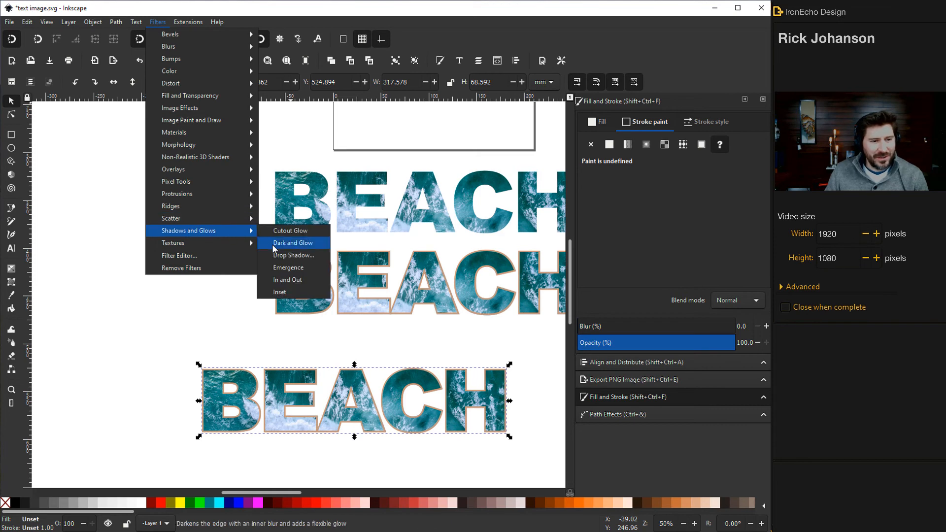
Apply a Drop Shadow filter with live preview and 1.7 horizontal offset to the bottom BEACH.
click(295, 254)
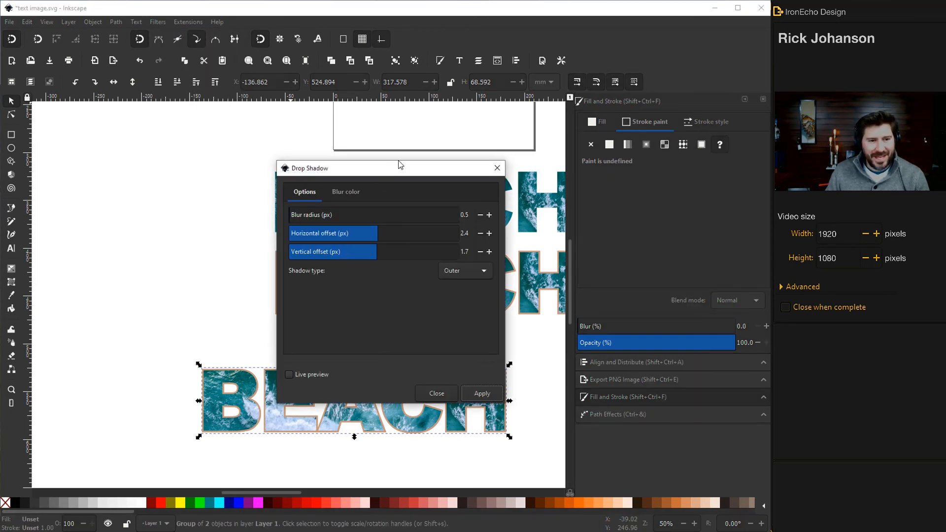
click(289, 374)
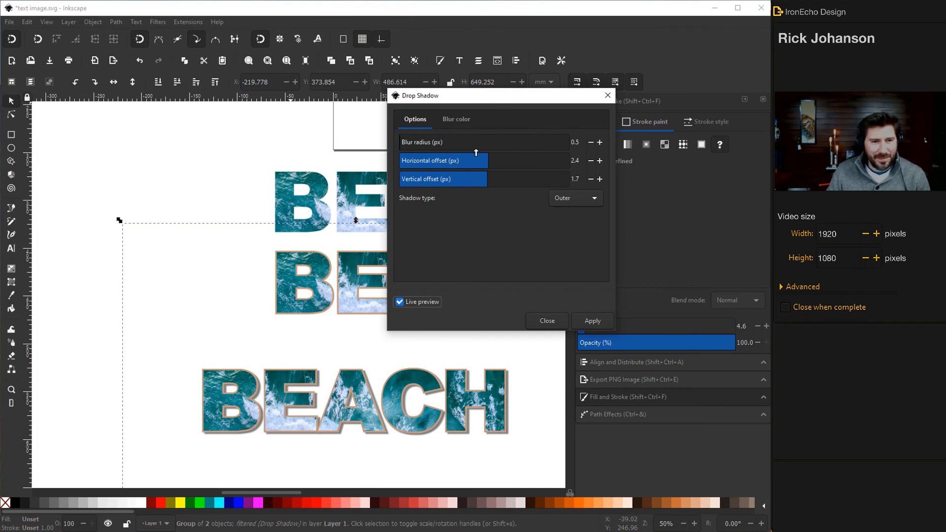
mouse_move(586, 155)
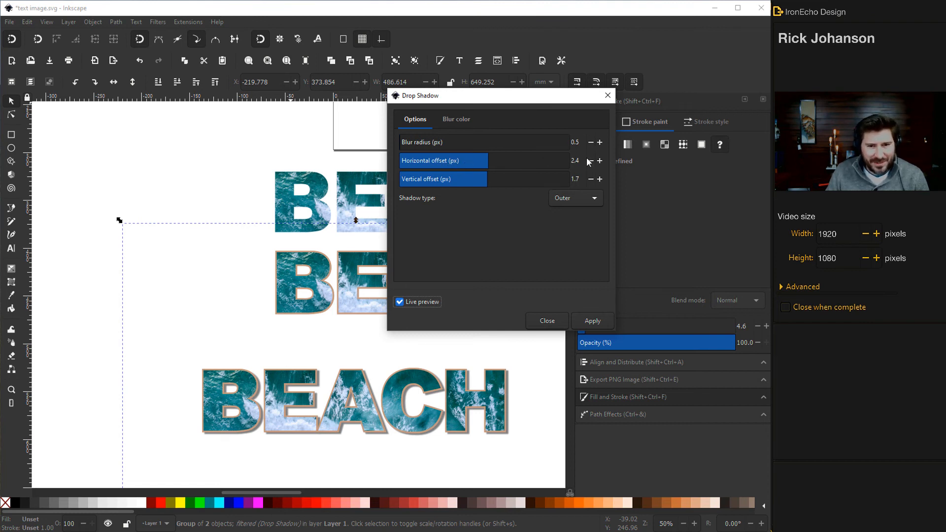
click(590, 161)
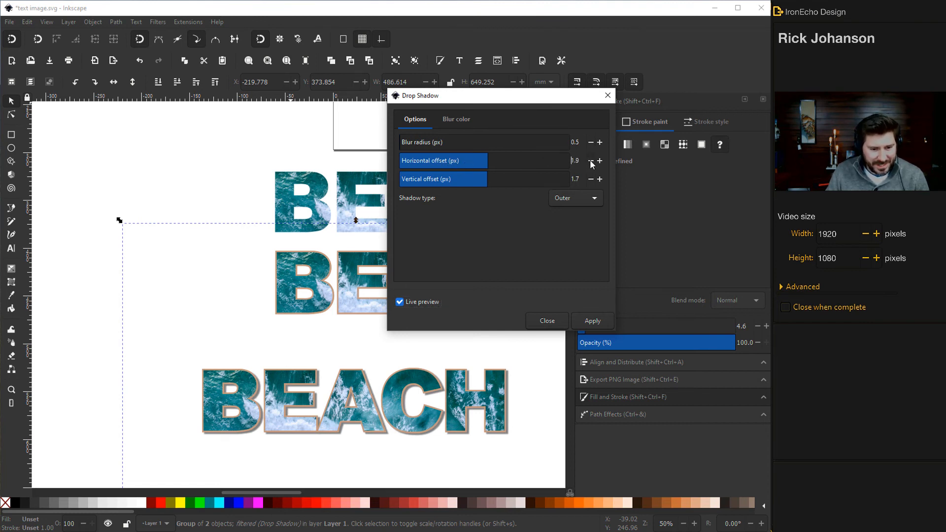
click(590, 160)
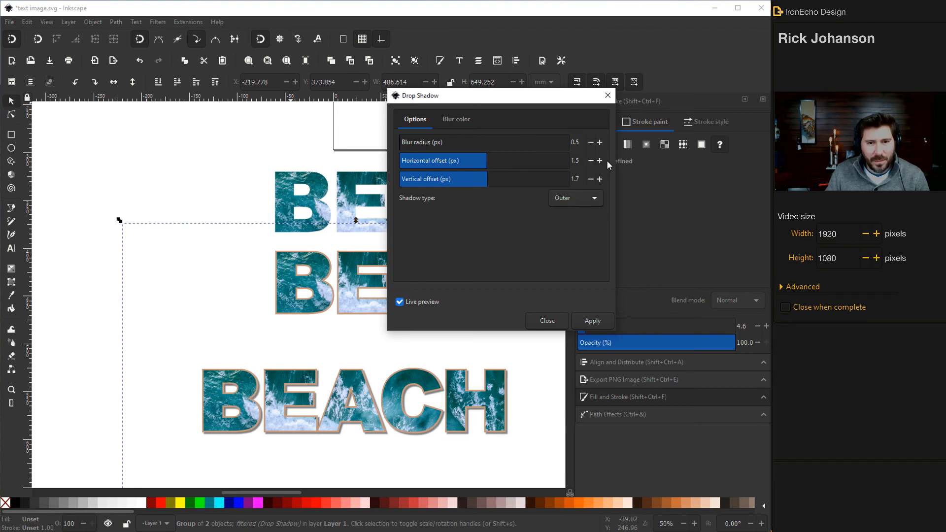
click(600, 160)
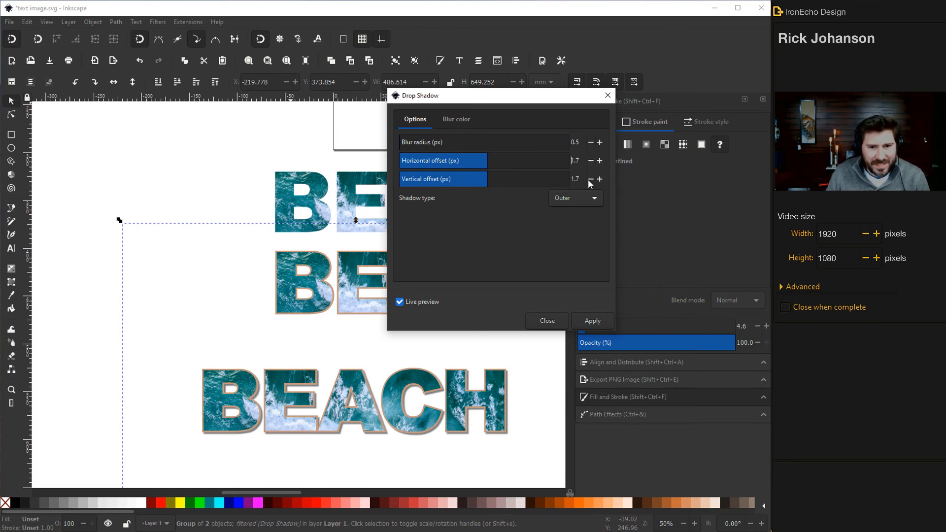
click(399, 302)
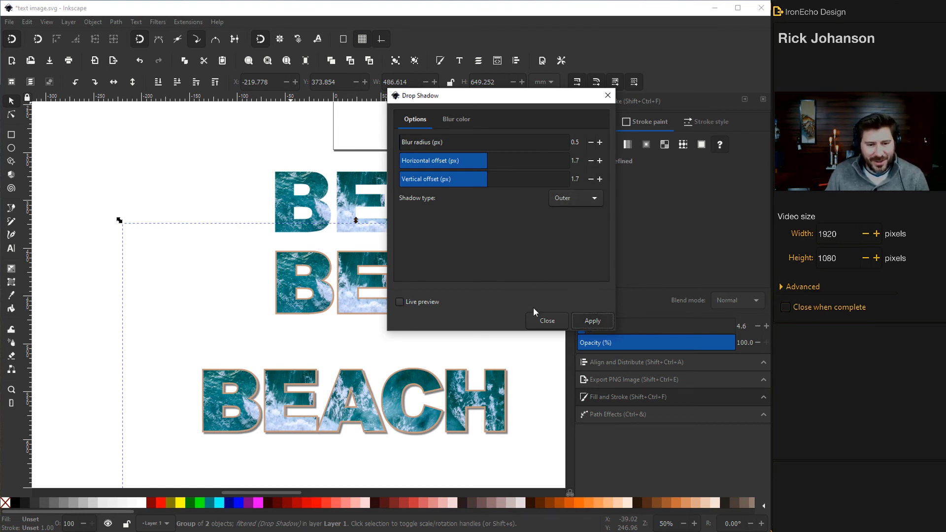
click(546, 320)
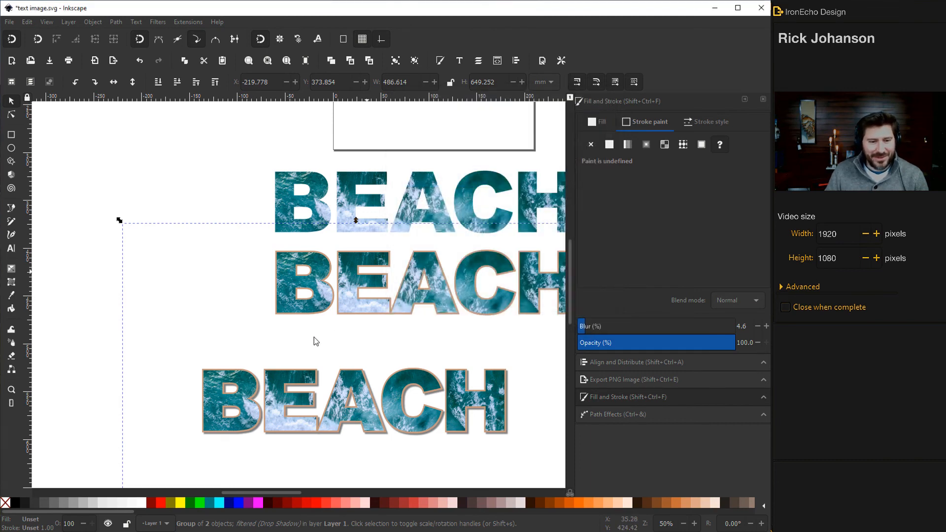
Scroll down to the peach gradient panel where the shadowed BEACH is placed.
scroll(down, 3)
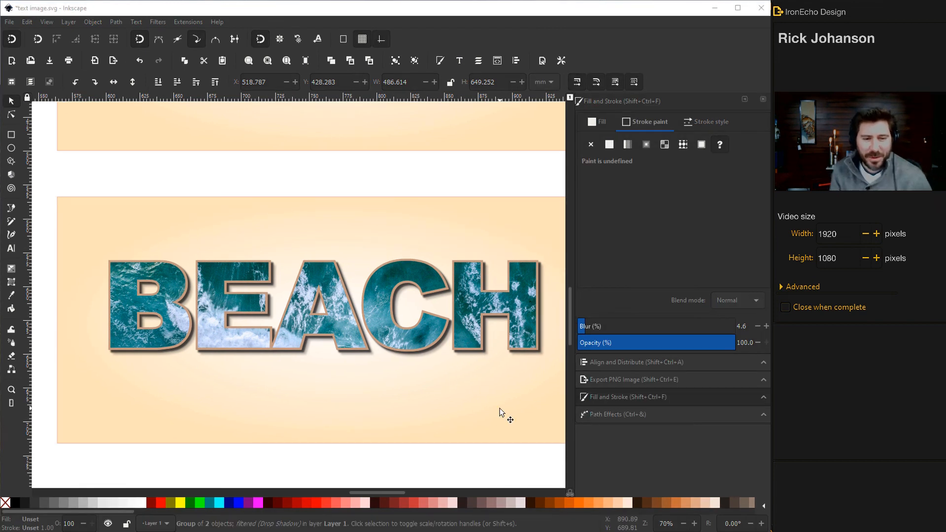
mouse_move(478, 384)
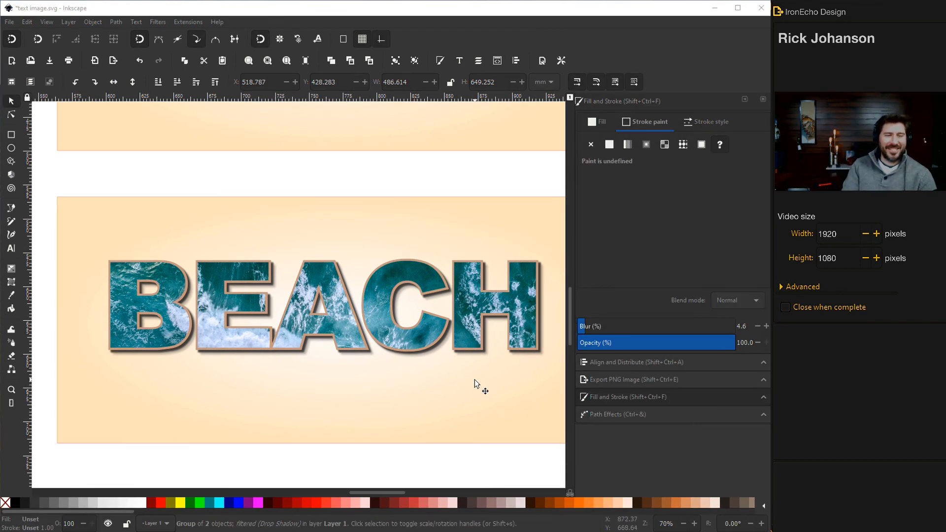